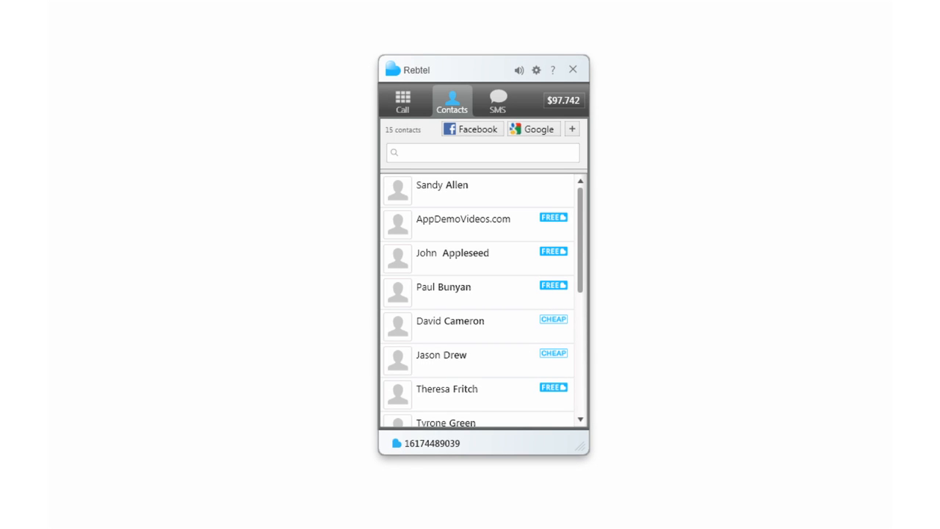
# Dial the +61 Australian landline number on the keypad and place the call at $0.020
pyautogui.click(402, 100)
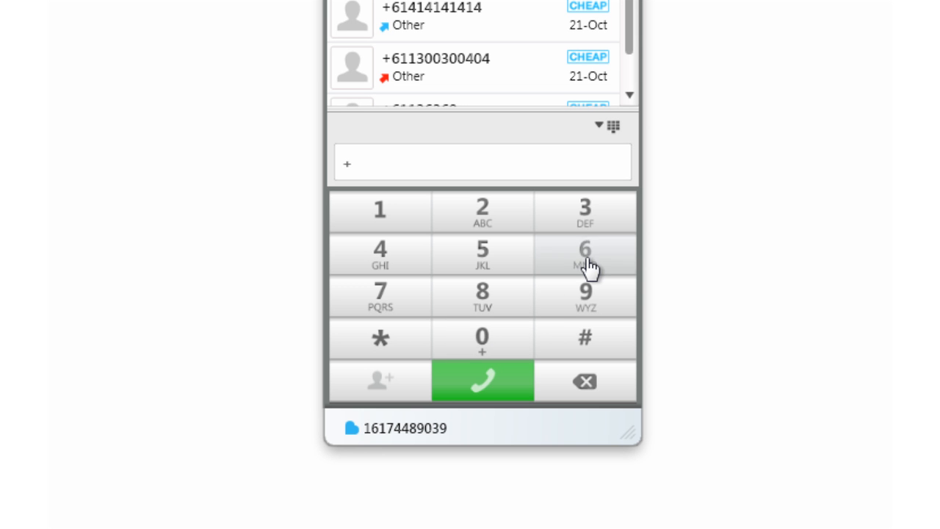
pyautogui.click(482, 211)
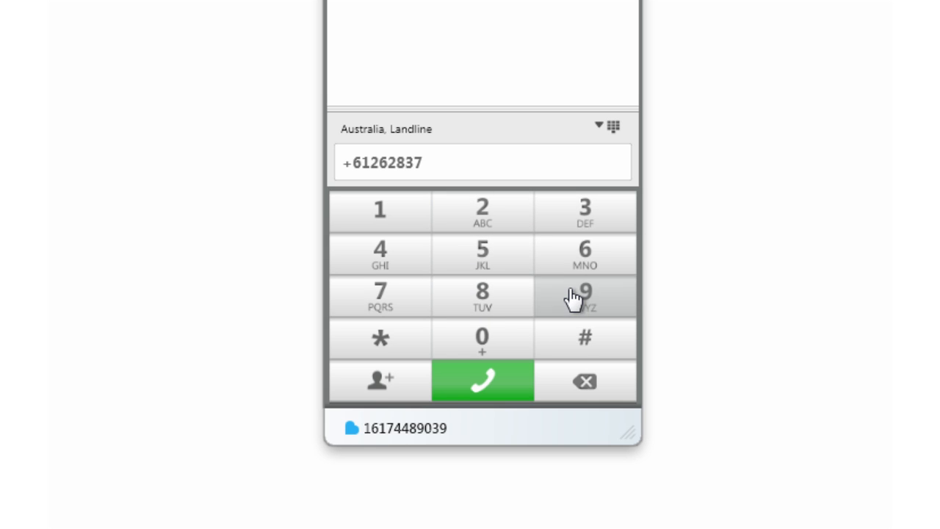
pyautogui.click(482, 380)
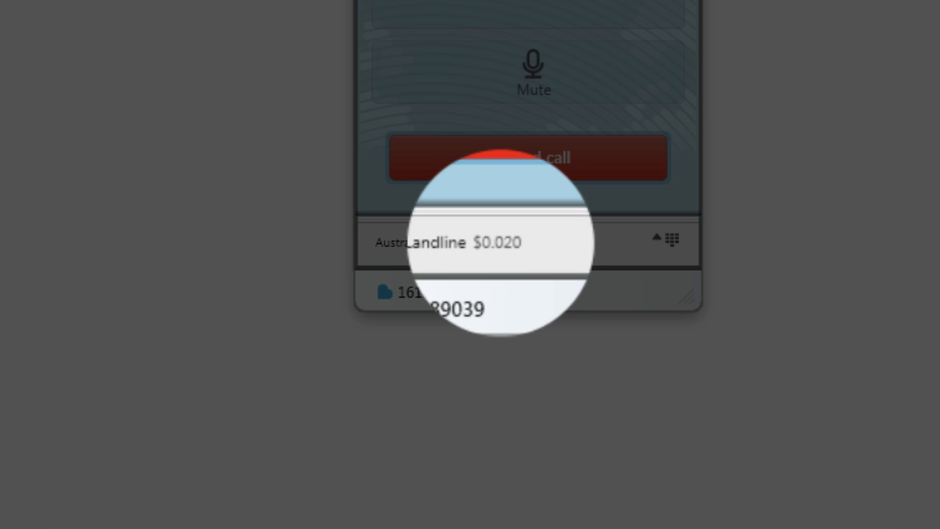
pyautogui.click(450, 103)
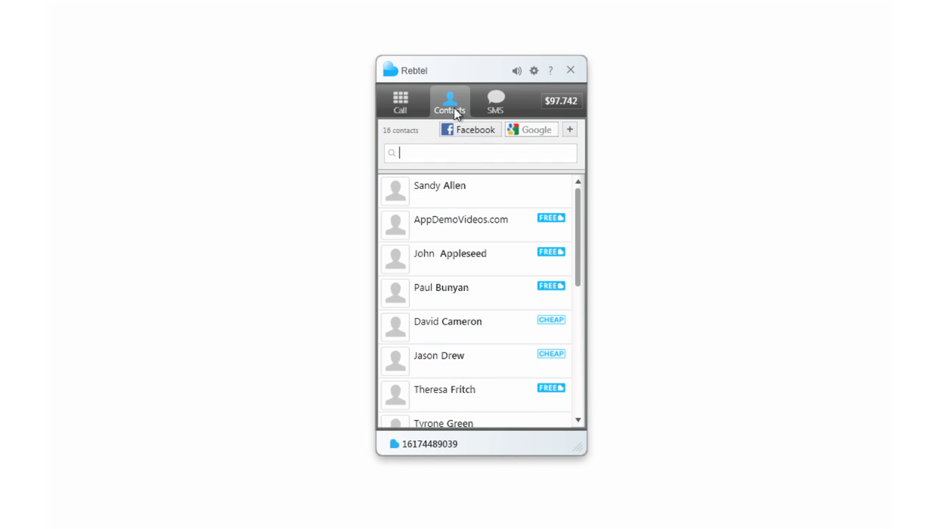
pyautogui.click(444, 389)
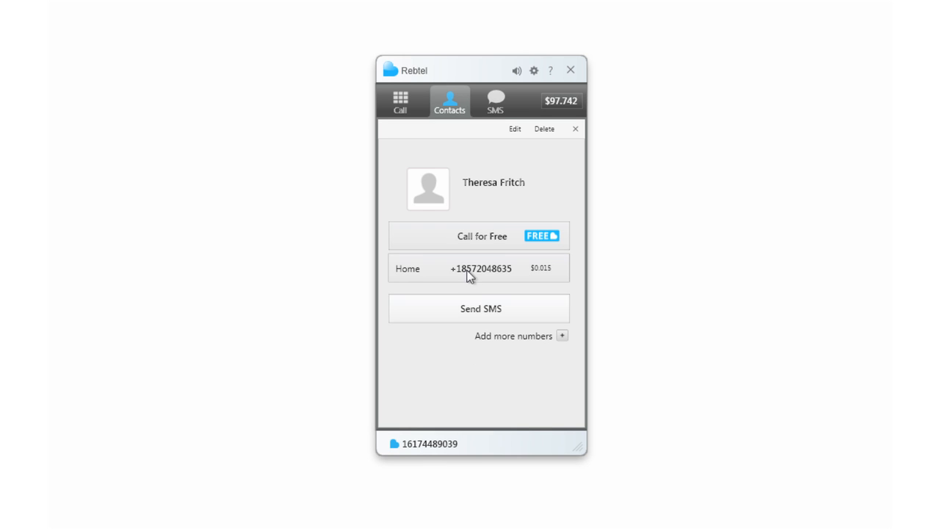
pyautogui.click(481, 236)
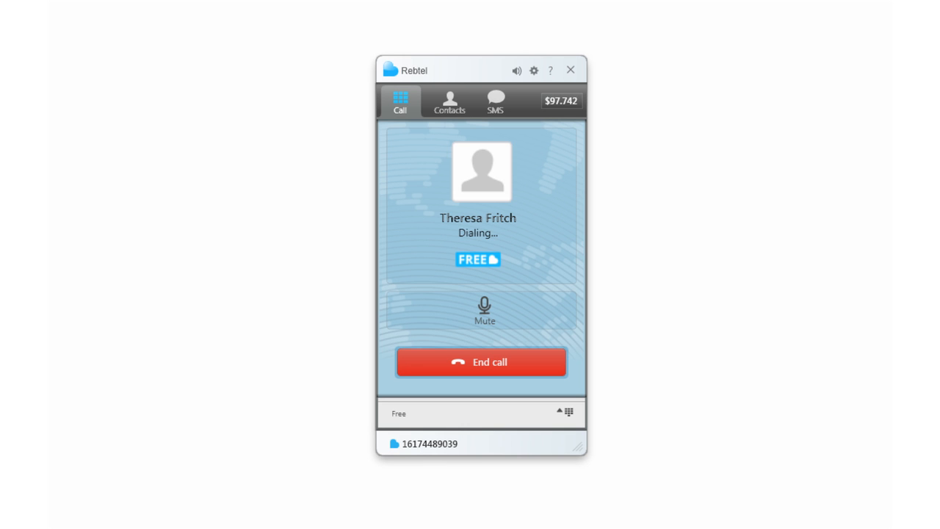
pyautogui.click(450, 101)
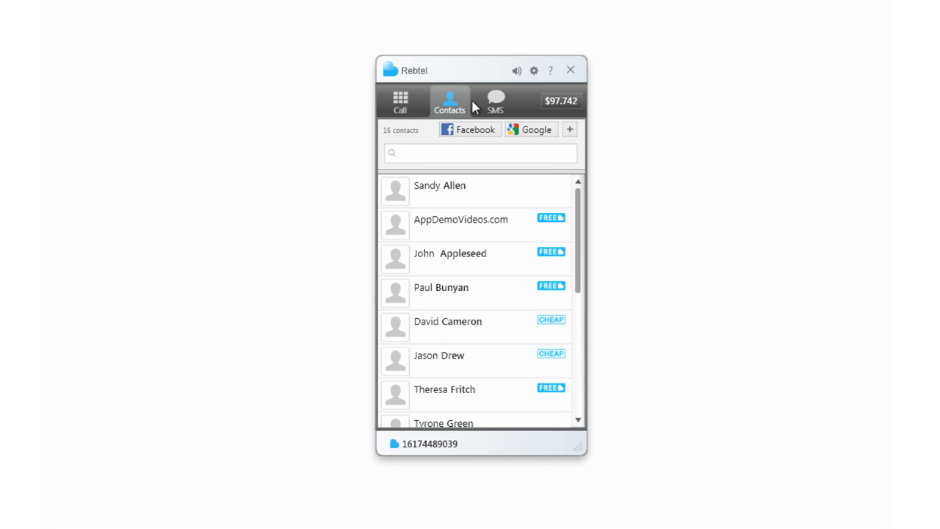
pyautogui.click(531, 129)
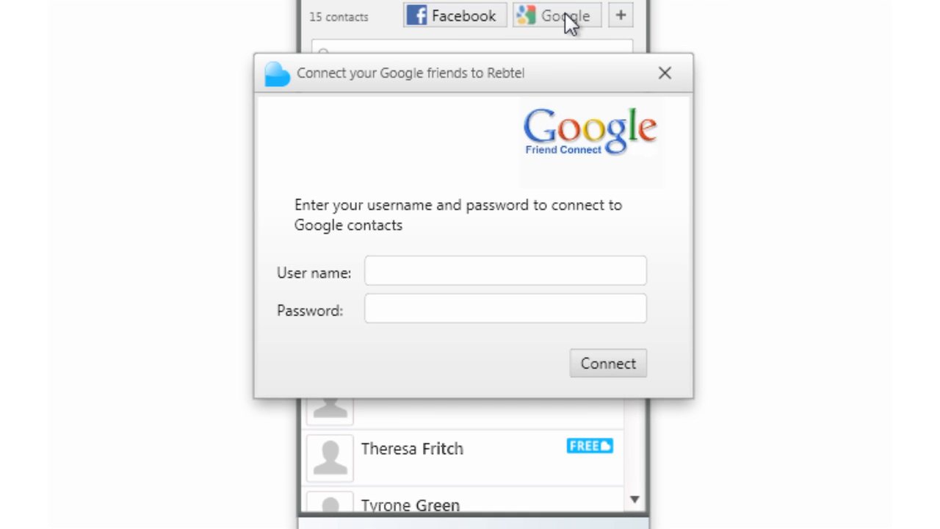
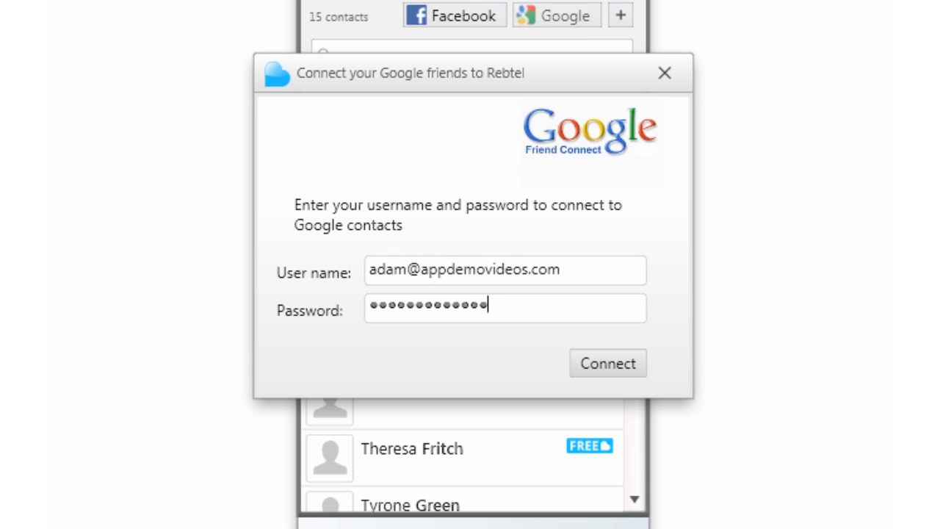
pyautogui.click(607, 362)
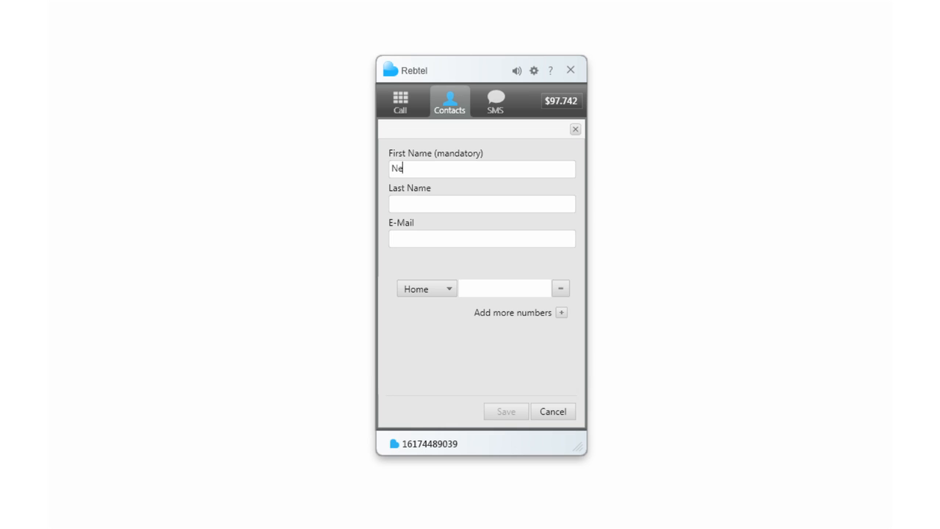
# Fill in the new contact Ned Kelly and move on to composing an SMS
pyautogui.write('Kelly')
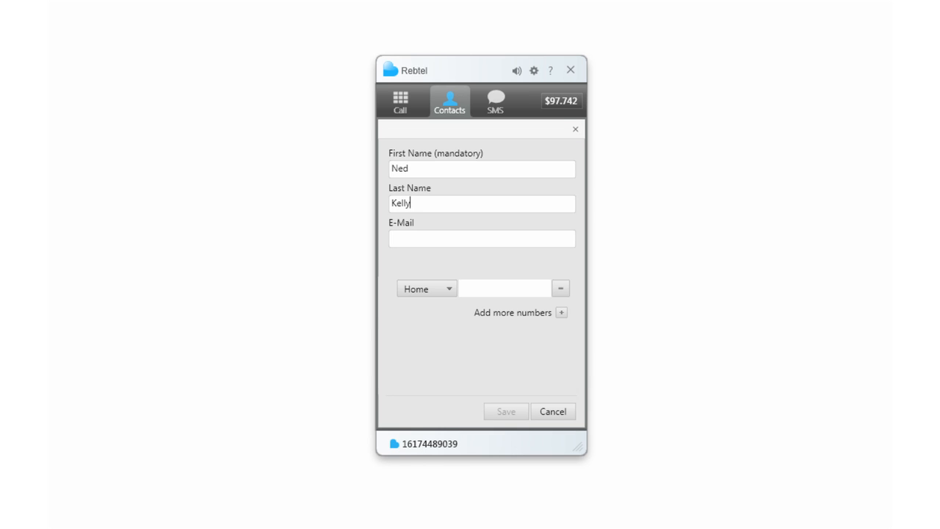
pyautogui.click(495, 101)
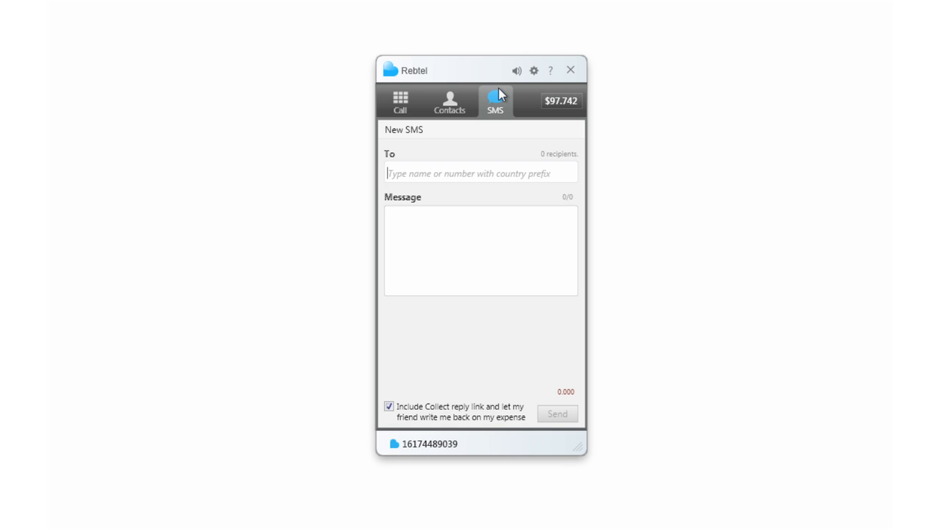
# Send 'Hello from Rebtel' to John Appleseed chosen from the suggestions
pyautogui.write('John Appleseed')
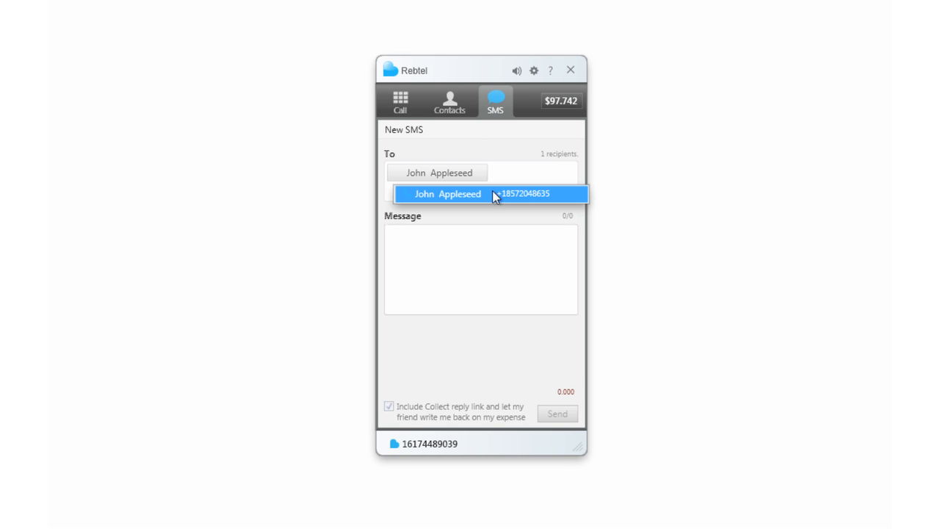
pyautogui.write('Hello from Re')
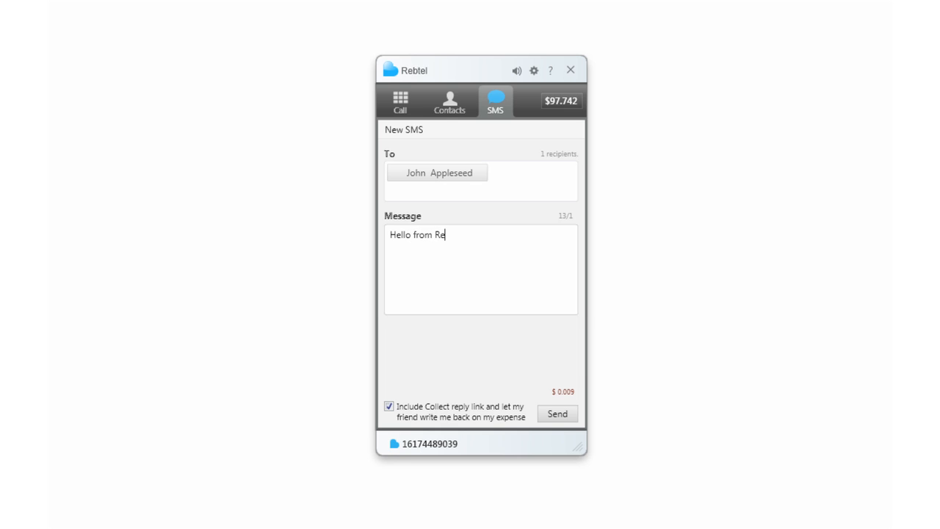
pyautogui.click(556, 412)
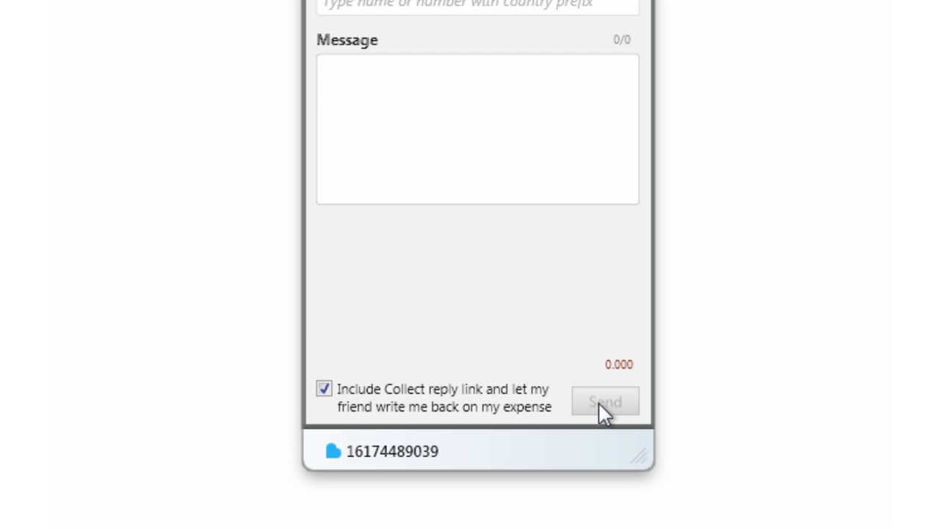
# Register a United States landline number and request the Rebtel PIN call
pyautogui.click(605, 401)
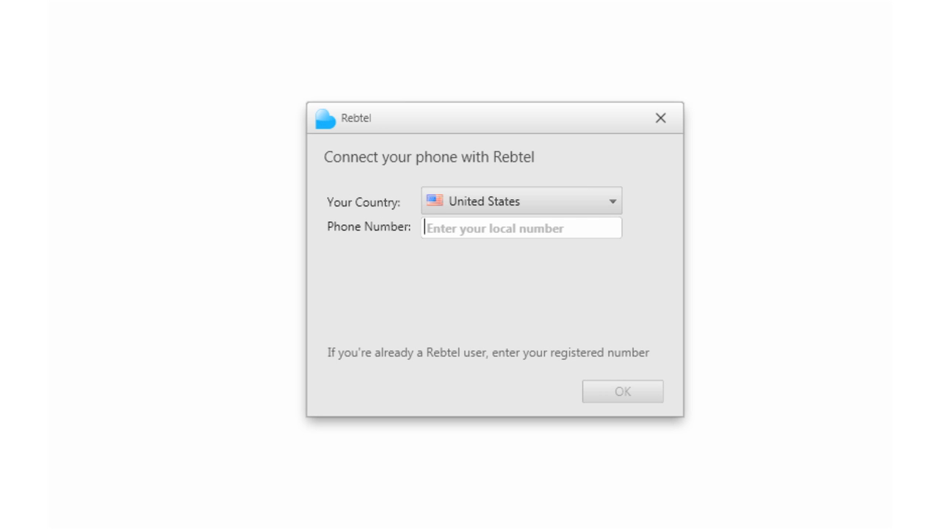
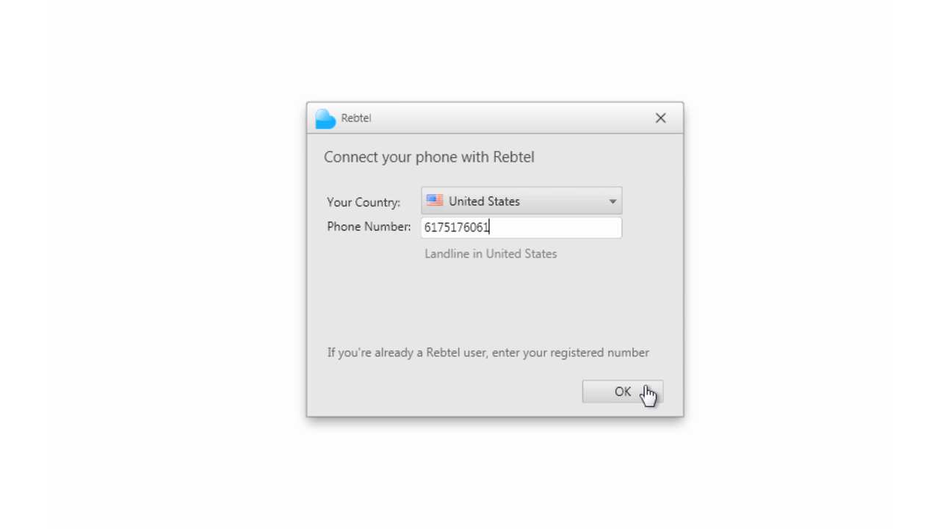
pyautogui.click(623, 390)
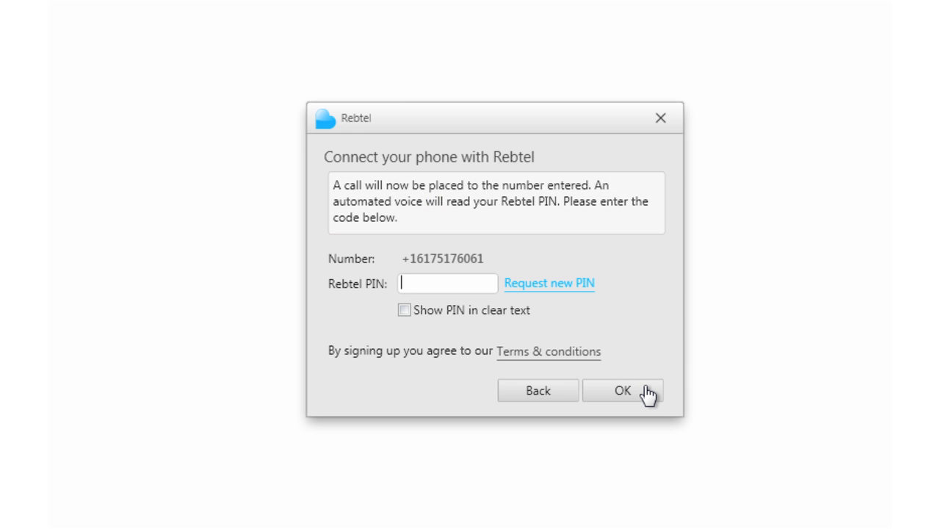